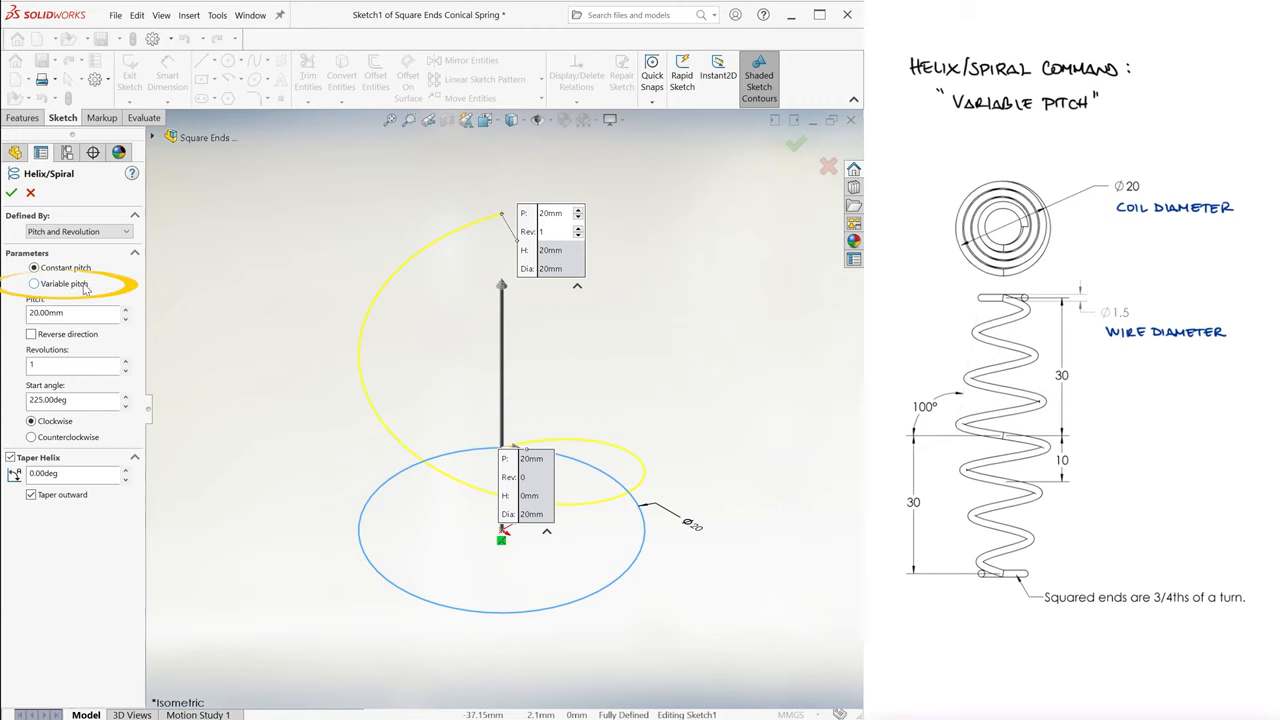
Switch the helix to variable pitch defined by height and revolution, start angle 0.00deg
left_click(32, 290)
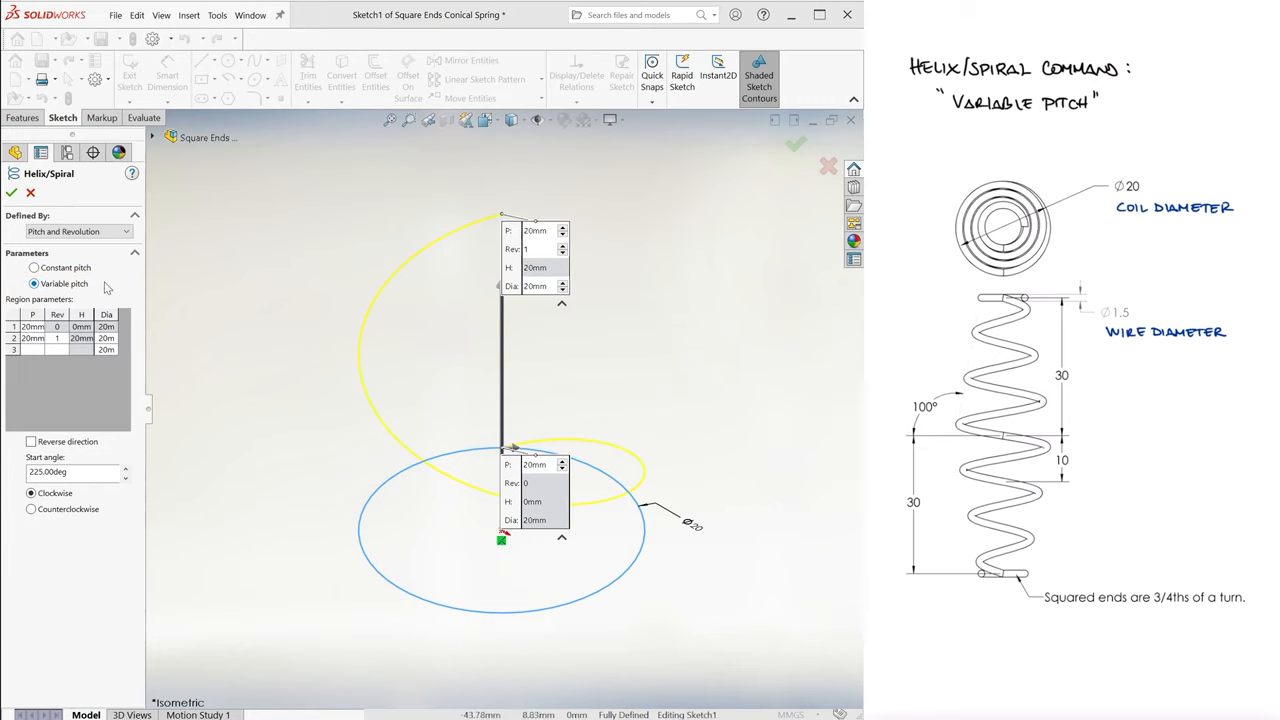
left_click(76, 232)
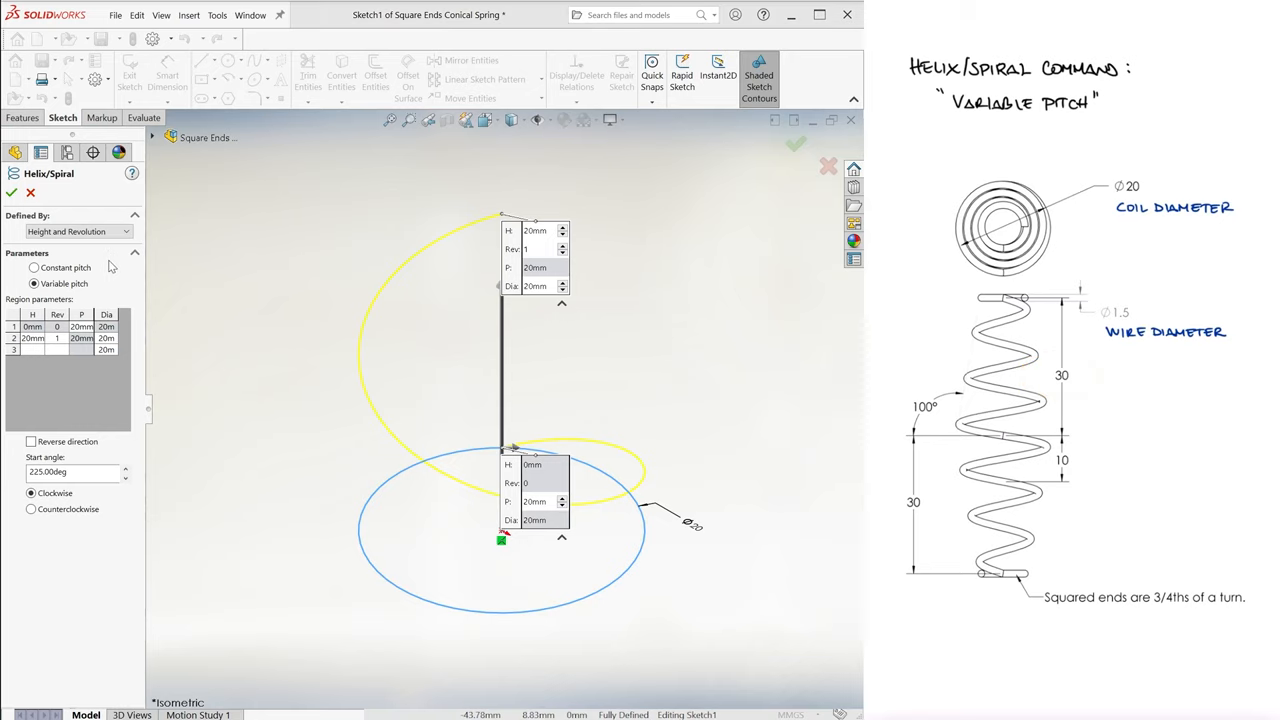
type("0.00deg")
type("6")
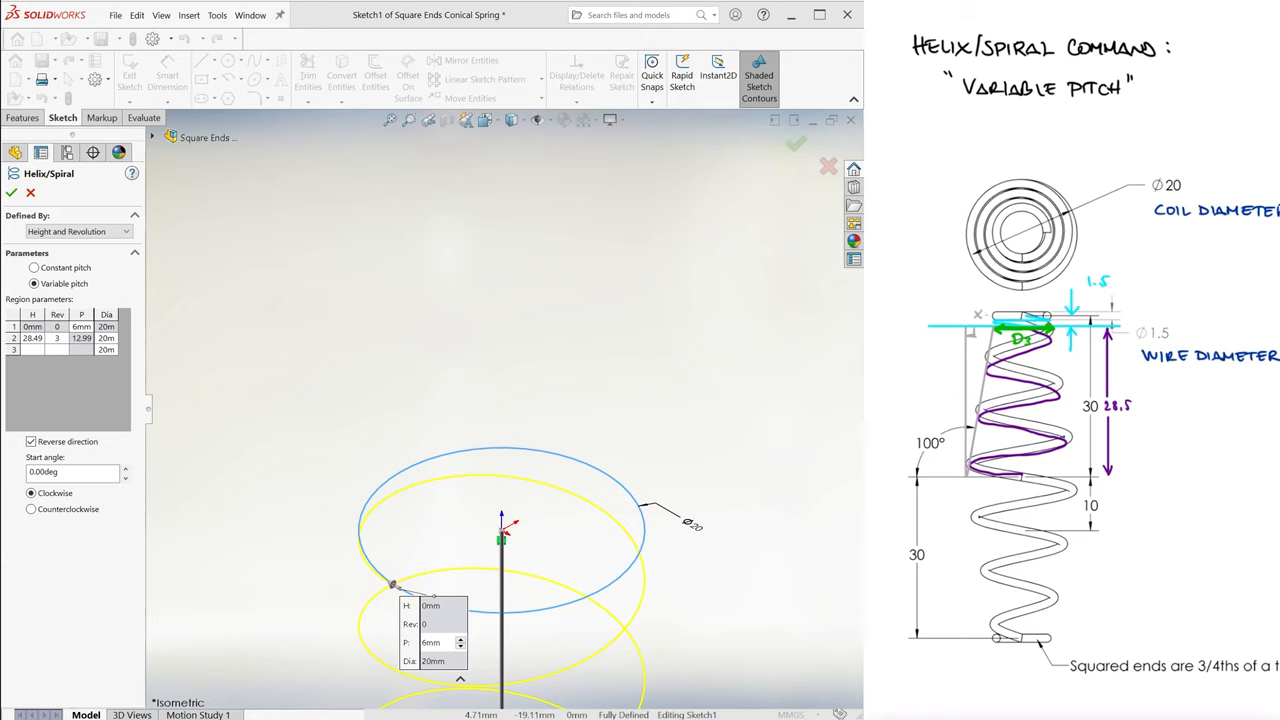
Reverse the helix and enter the second region at 28.5 mm height, about 9.95 mm diameter
scroll("down", 3)
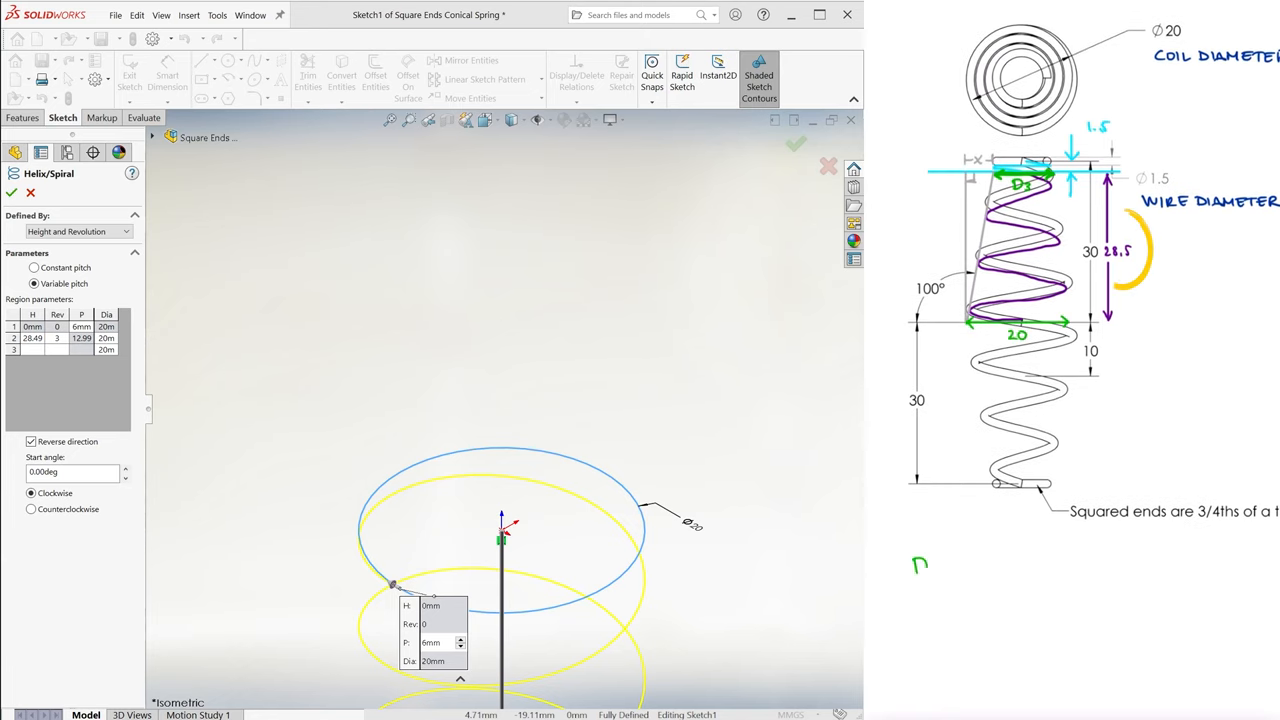
type("D3 = 20 - 2x  x = 28.5·tan(10°")
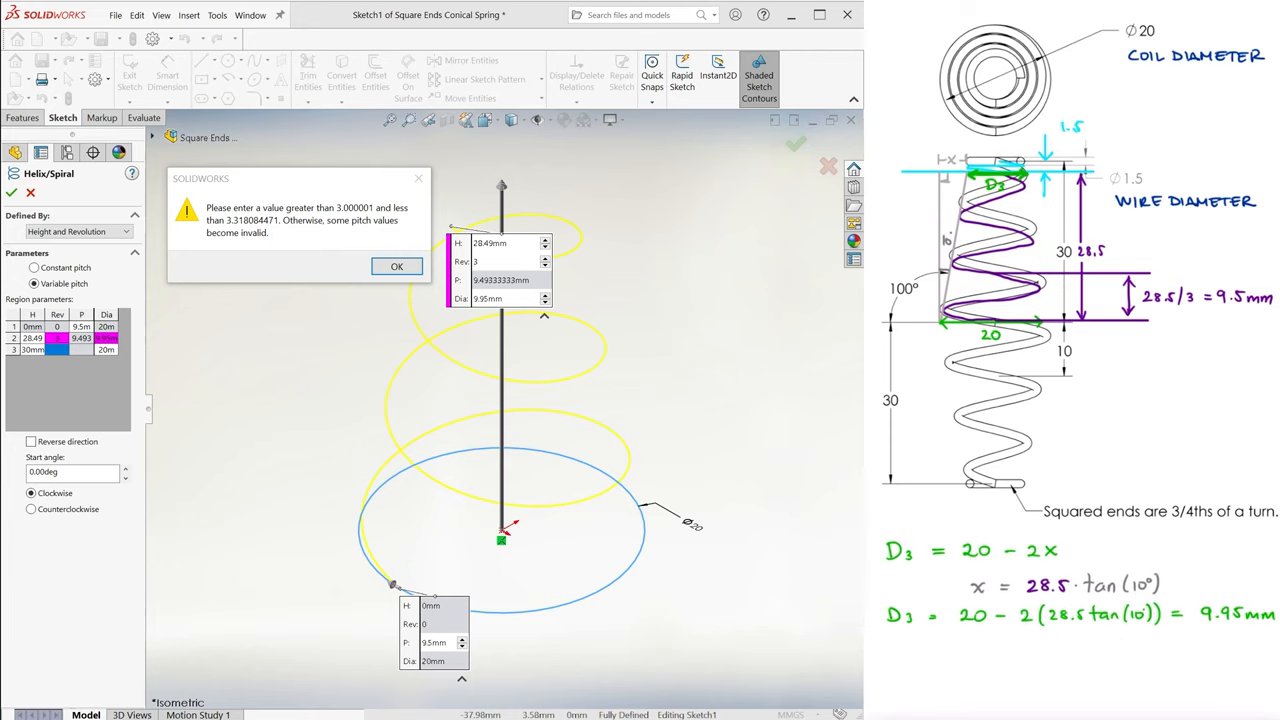
Add smaller-diameter regions below 10 mm, dismissing the value range warnings
left_click(396, 266)
type("29")
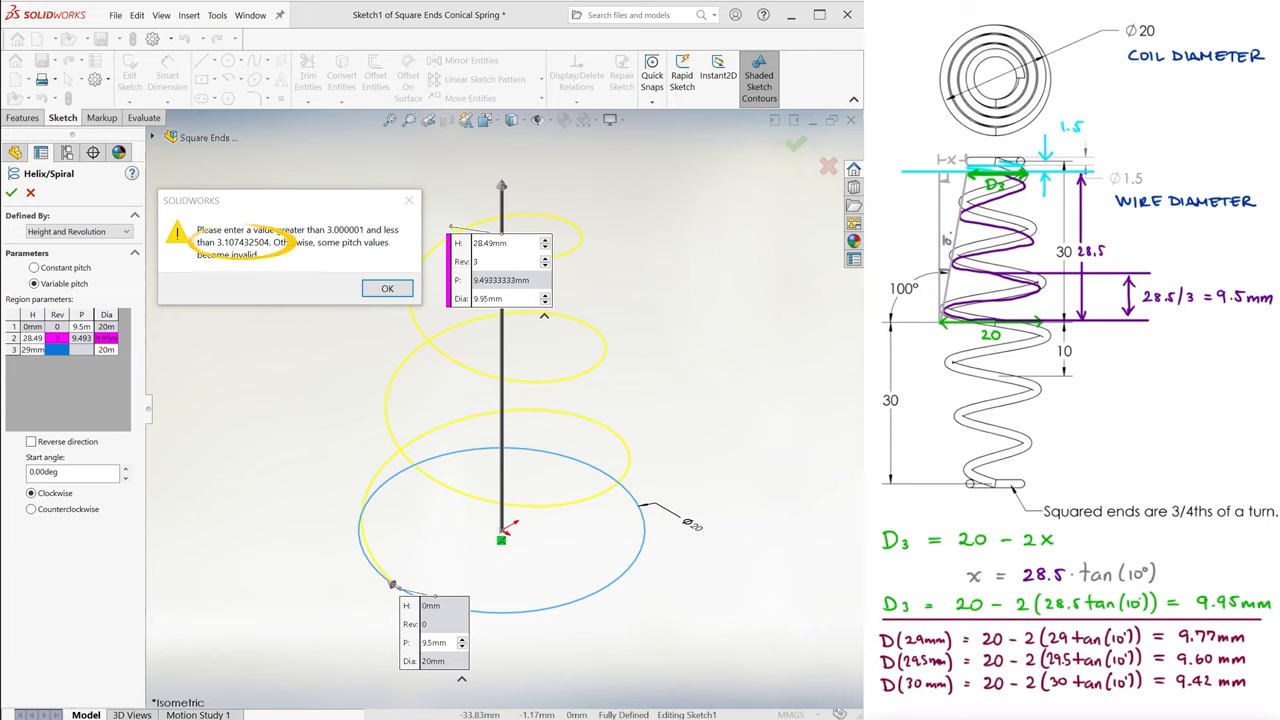
left_click(388, 288)
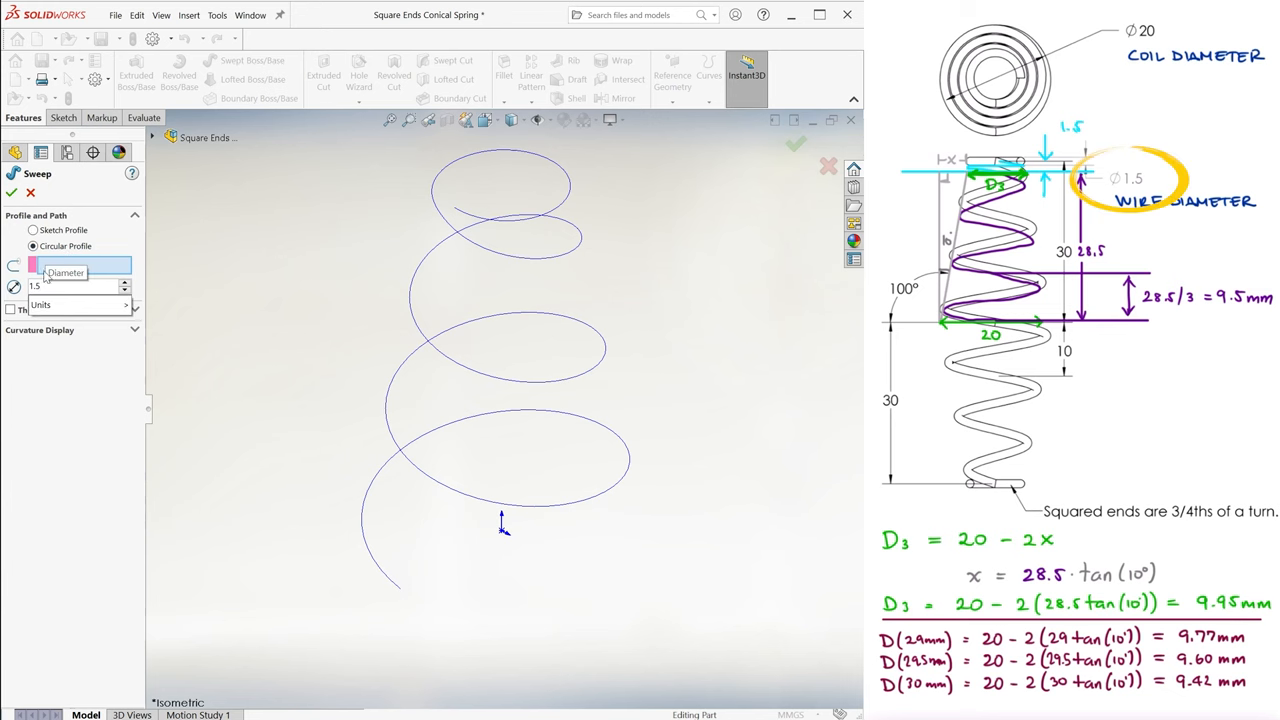
Sweep a 1.5 mm circular wire along the helix and apply AISI 1020 steel
left_click(10, 192)
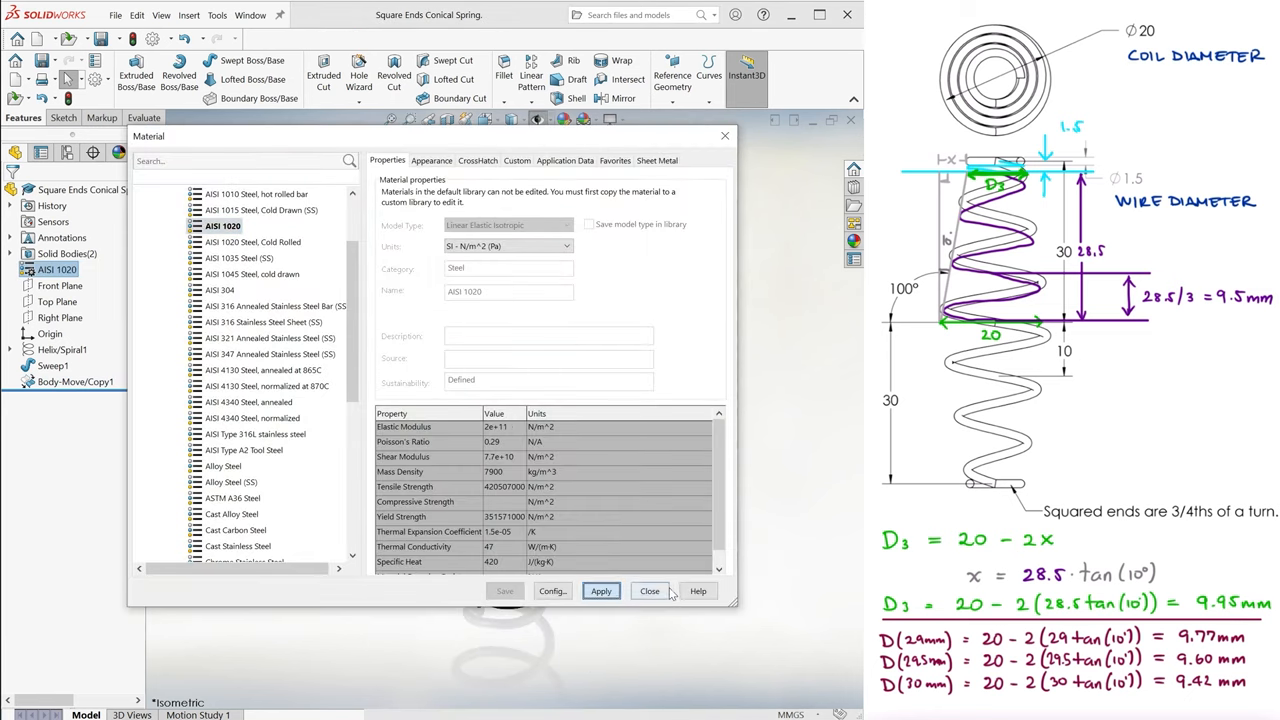
left_click(648, 592)
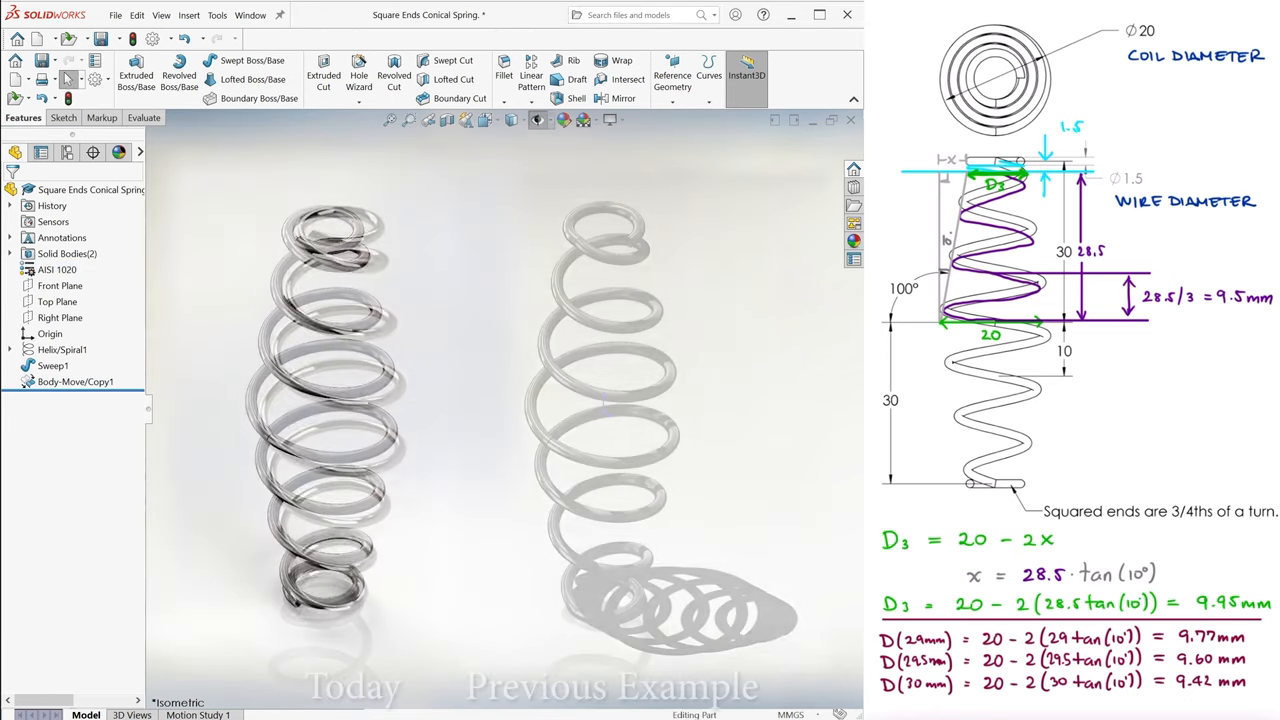